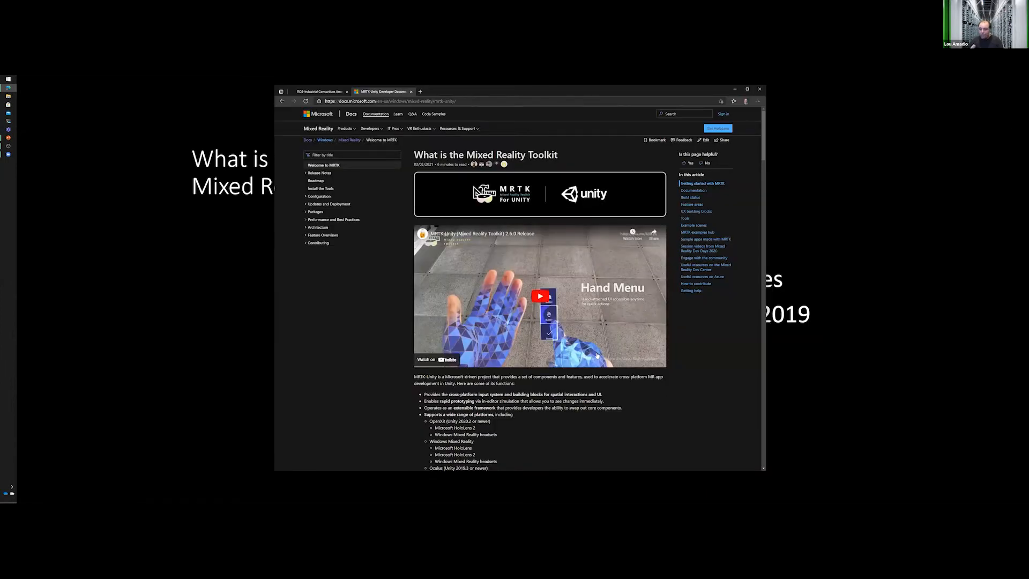
# Step: Scroll the MRTK docs page down to the UX building blocks section with Button, Bounds Control and Slate
pyautogui.scroll(-3)
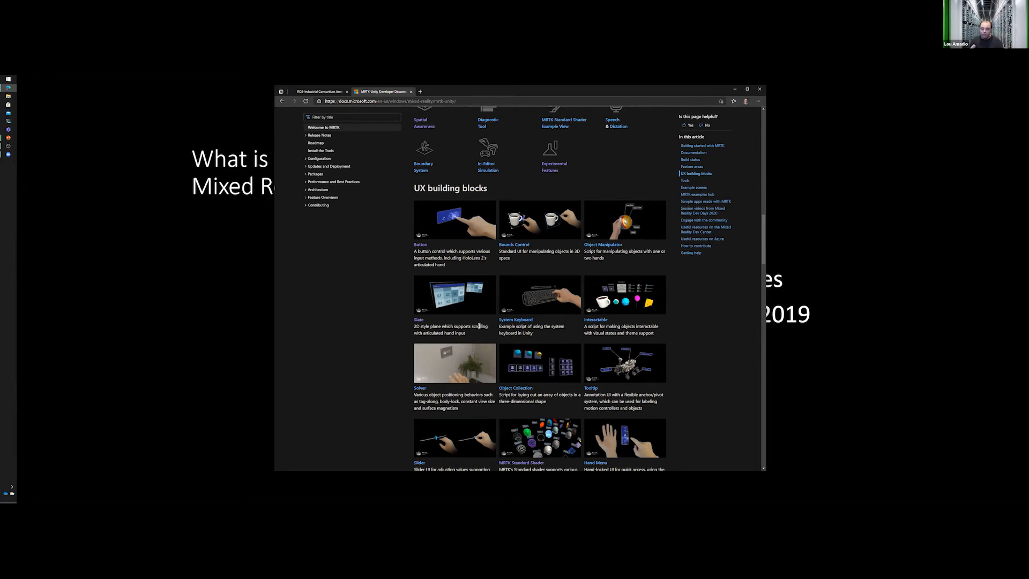
# Step: Scroll the UX building blocks grid to reveal App Bar, Pointers and Fingertip Visualization
pyautogui.scroll(-3)
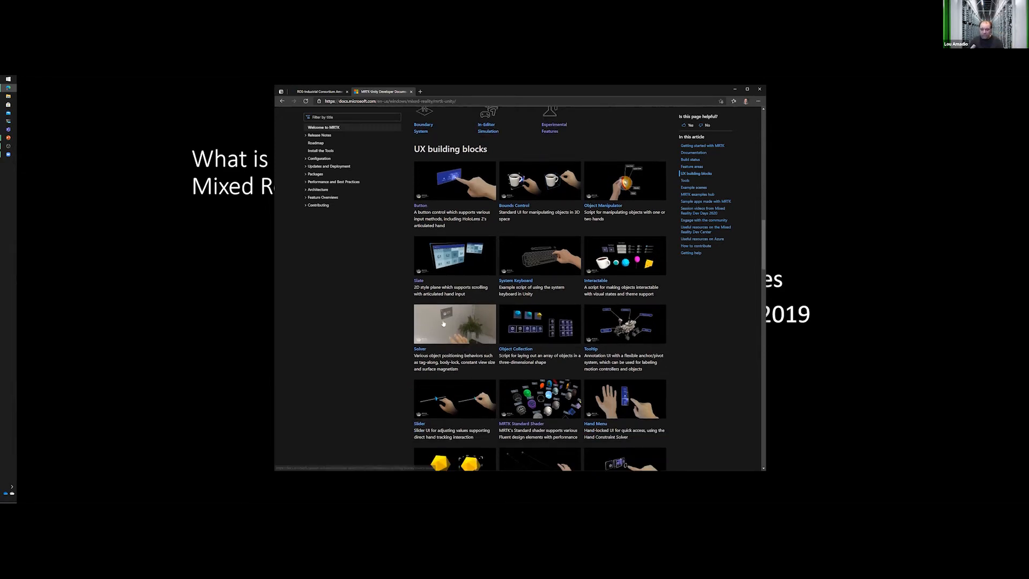
pyautogui.scroll(-3)
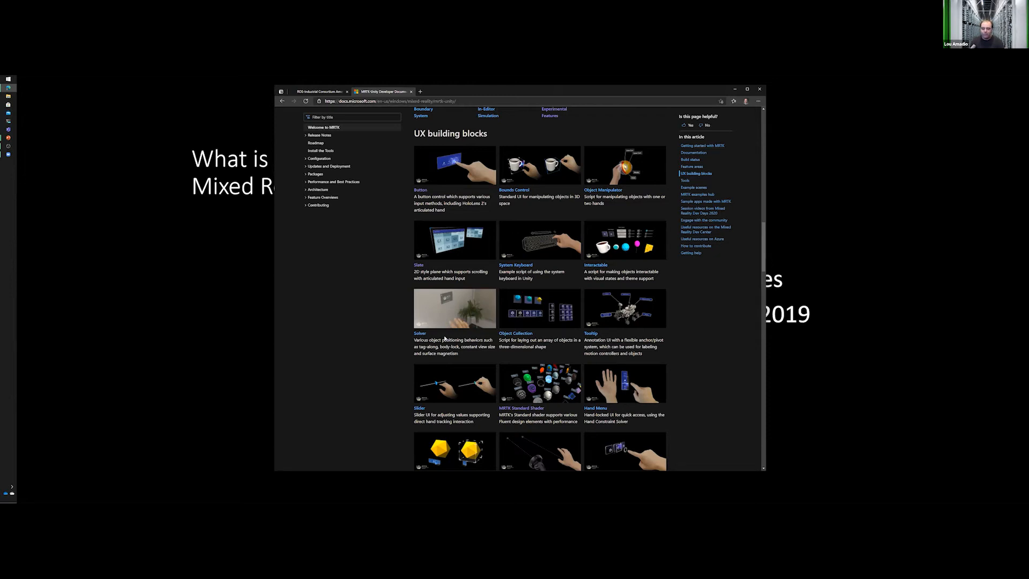
pyautogui.moveTo(679, 370)
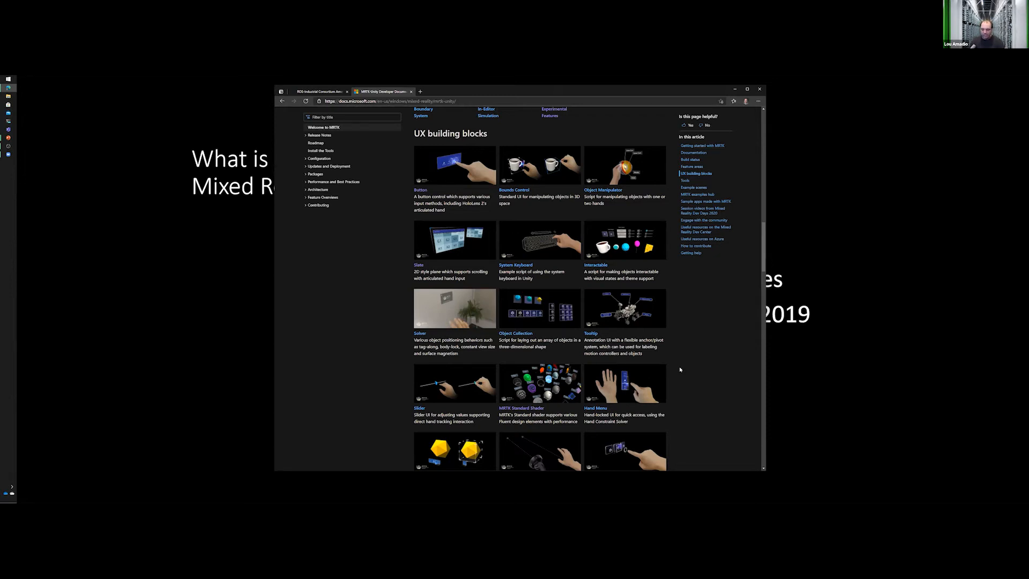
pyautogui.scroll(-3)
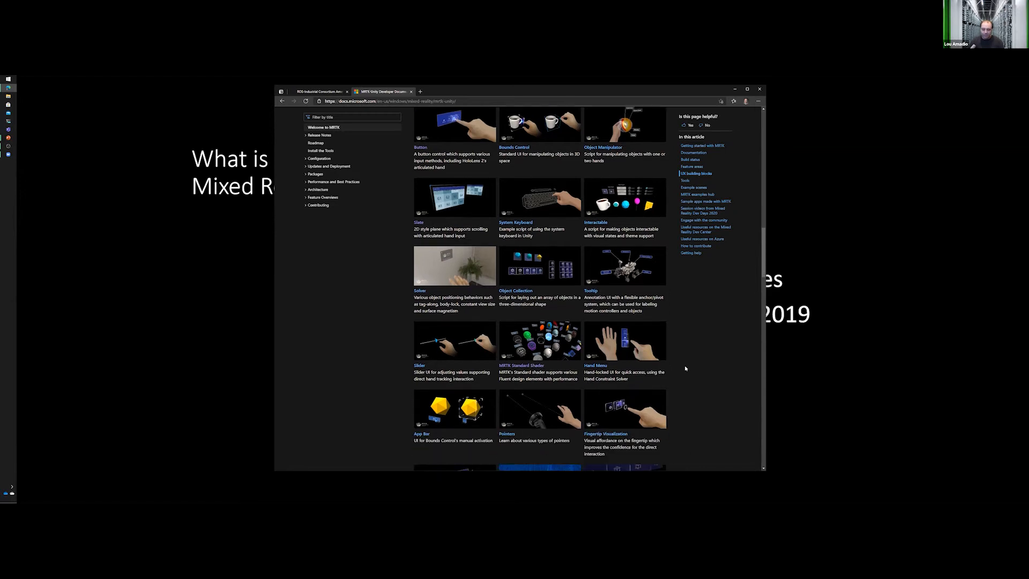
# Step: Scroll past the building blocks to the Tools, Example scenes and MRTK examples hub sections
pyautogui.scroll(-3)
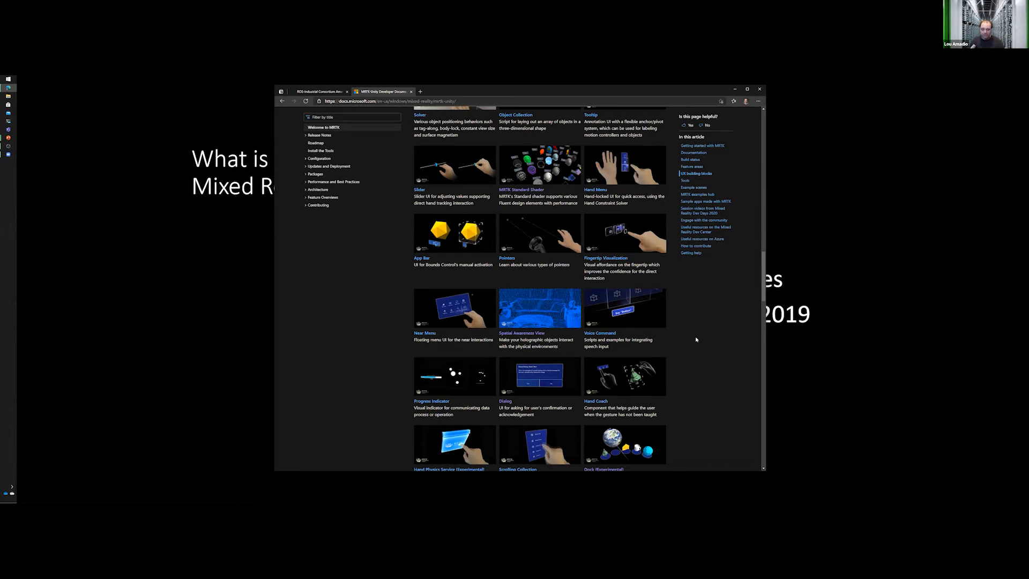
pyautogui.scroll(-3)
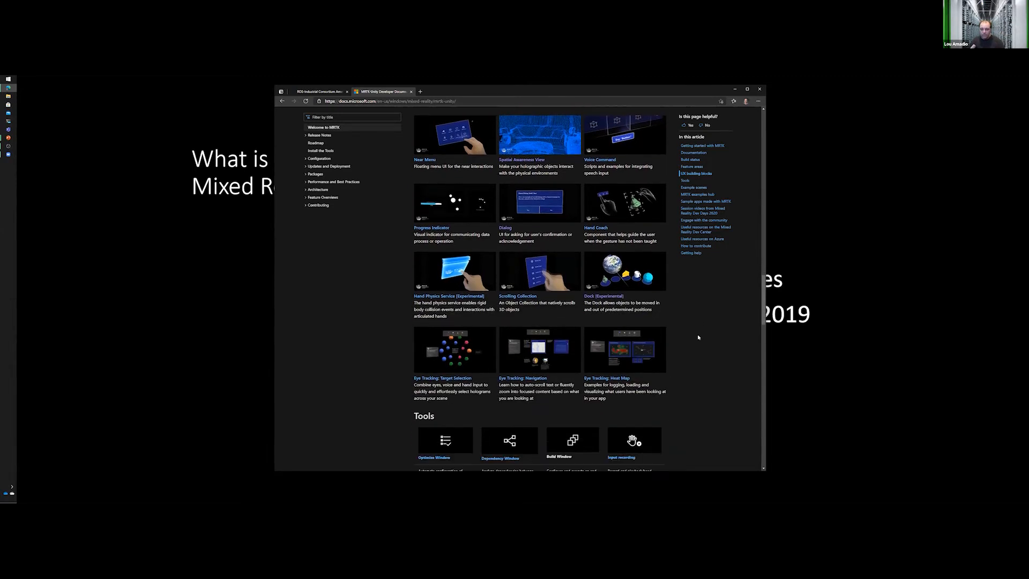
pyautogui.scroll(-3)
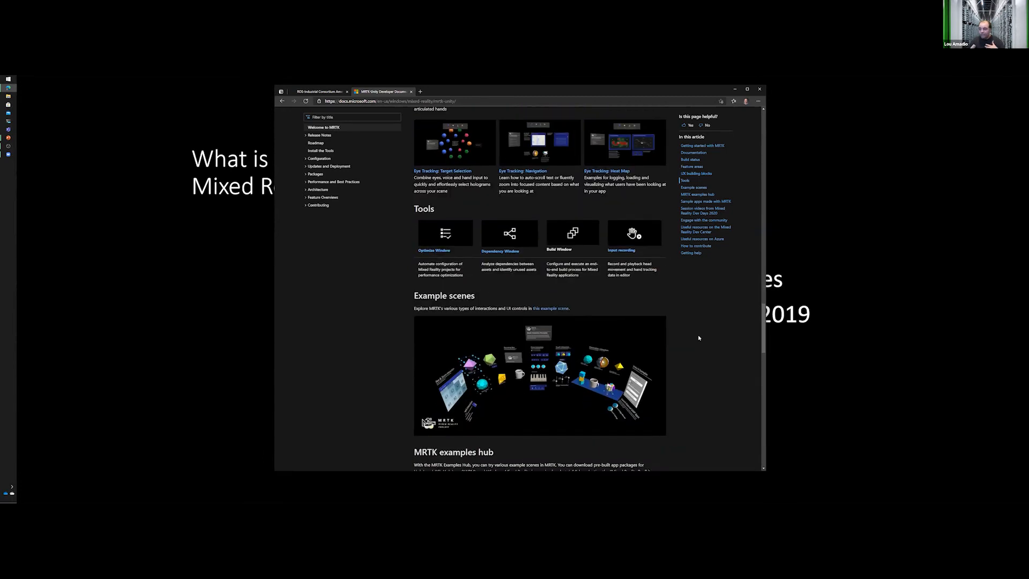
pyautogui.scroll(-3)
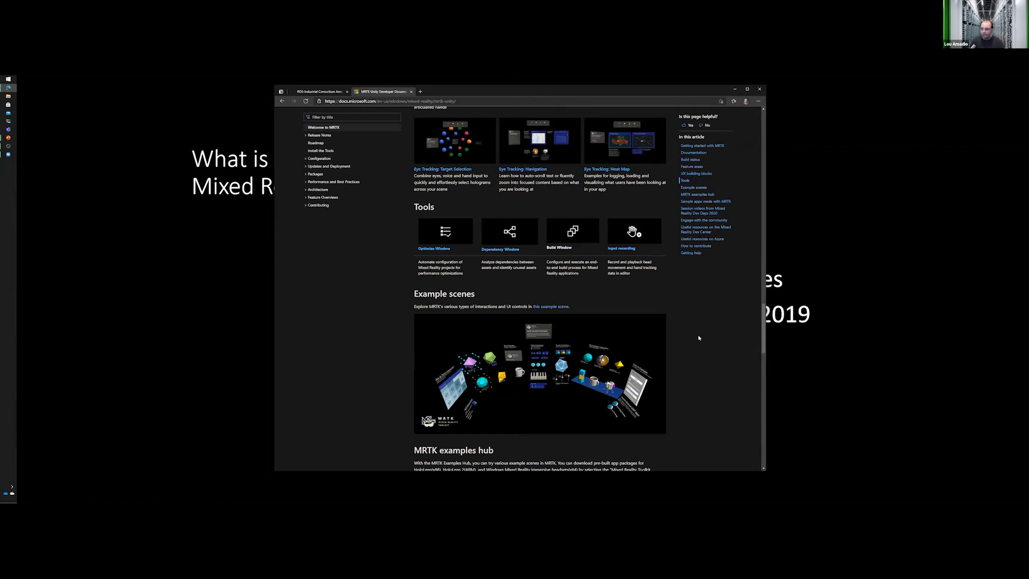
pyautogui.moveTo(842, 256)
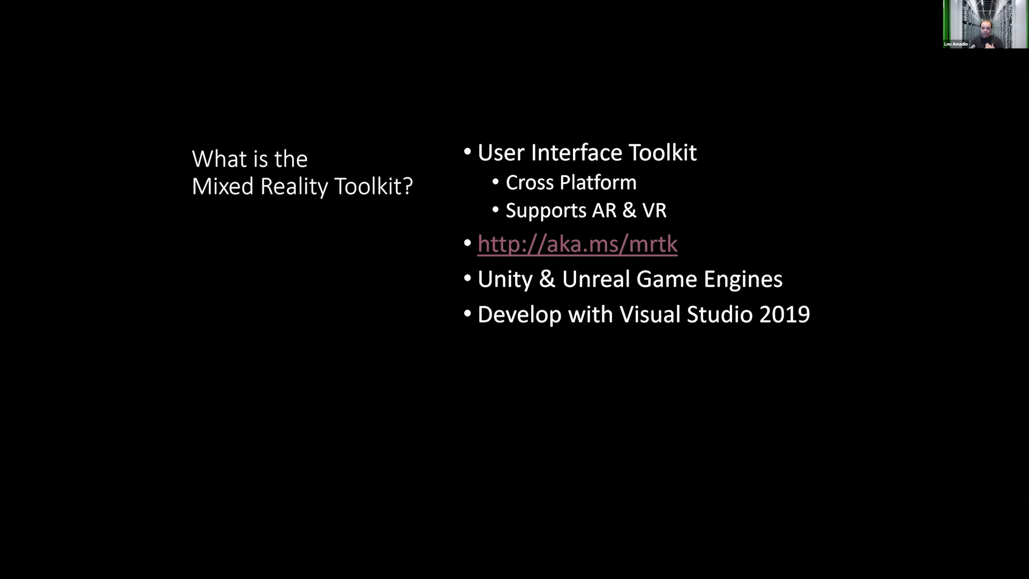
pyautogui.press('right')
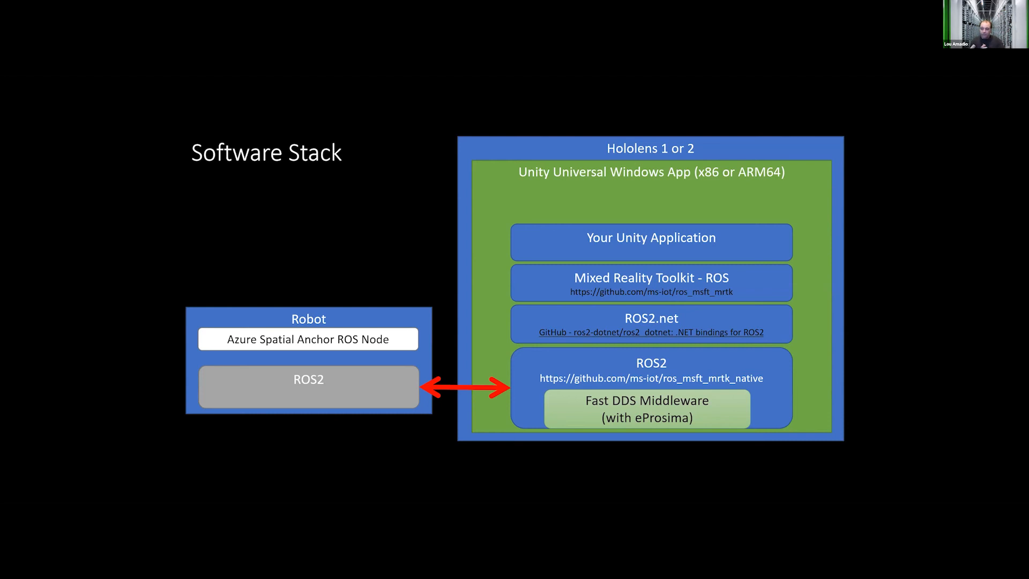
# Step: Advance the slideshow to the Spatial Pinning slide with its headset, QR code and robot images
pyautogui.press('Right')
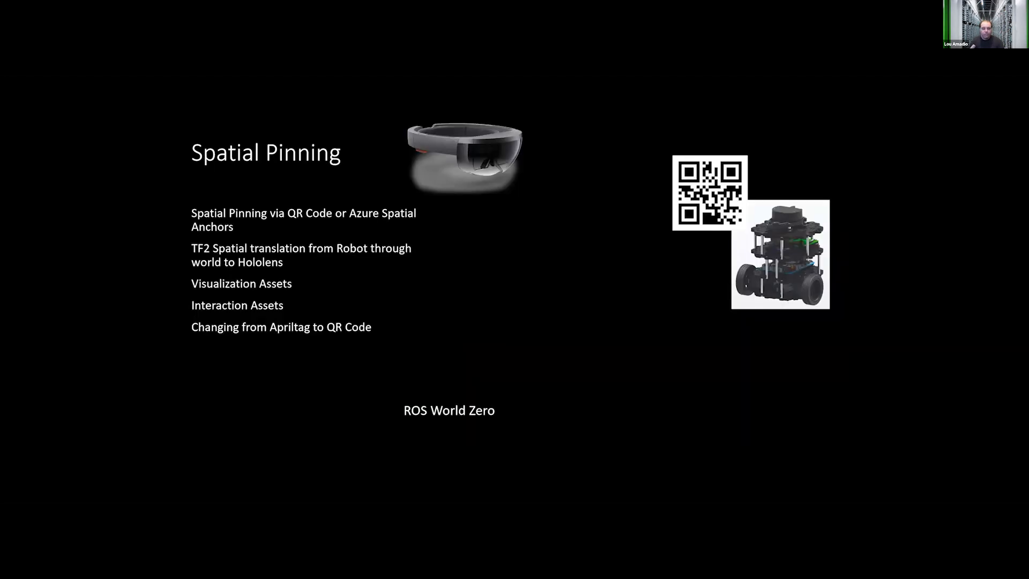